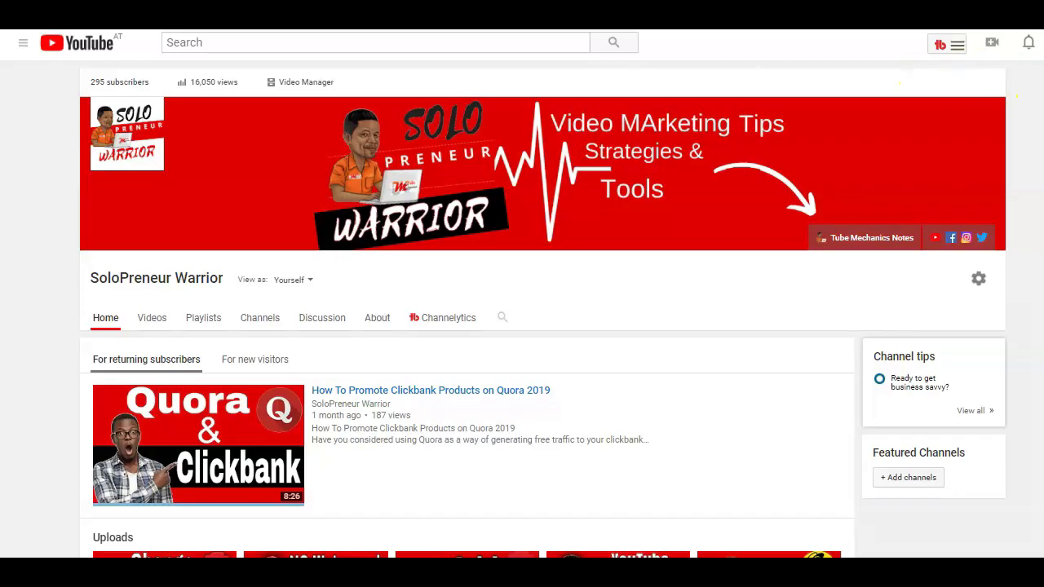
Step: Place a speech bubble beside the bespectacled man and start typing 'Look at Him' into it
scroll(down, 3)
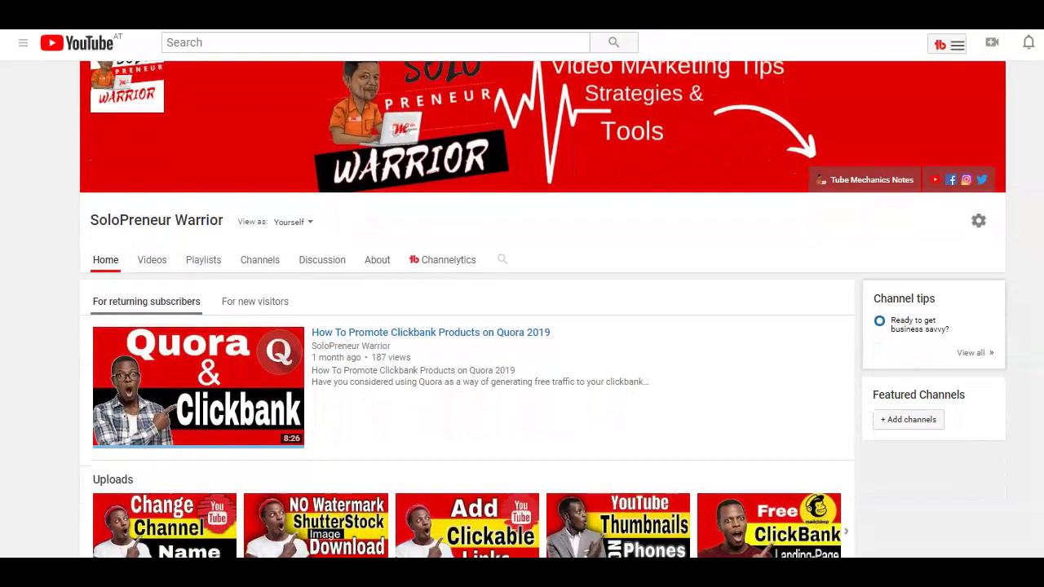
scroll(down, 3)
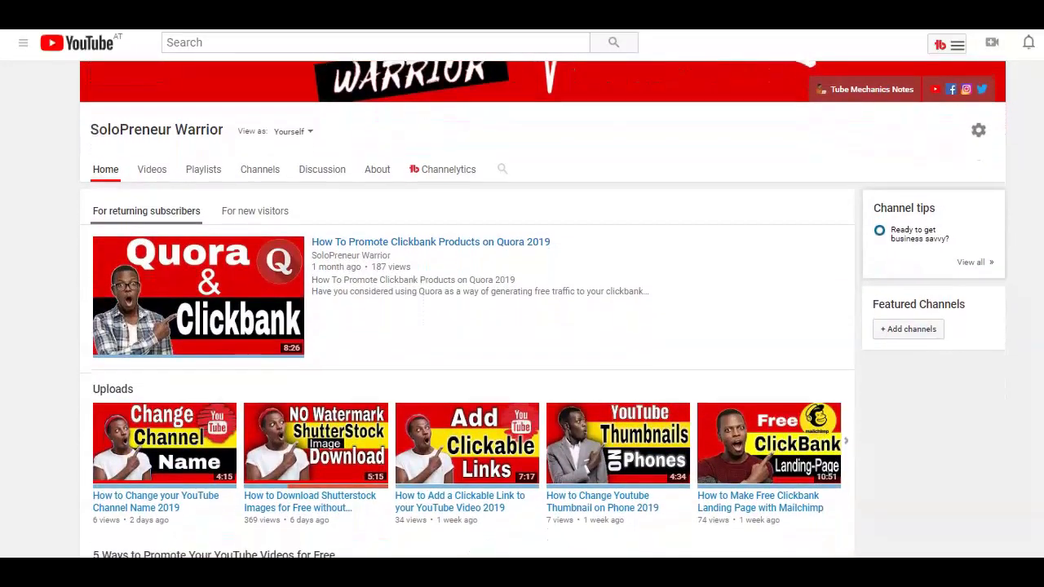
scroll(down, 3)
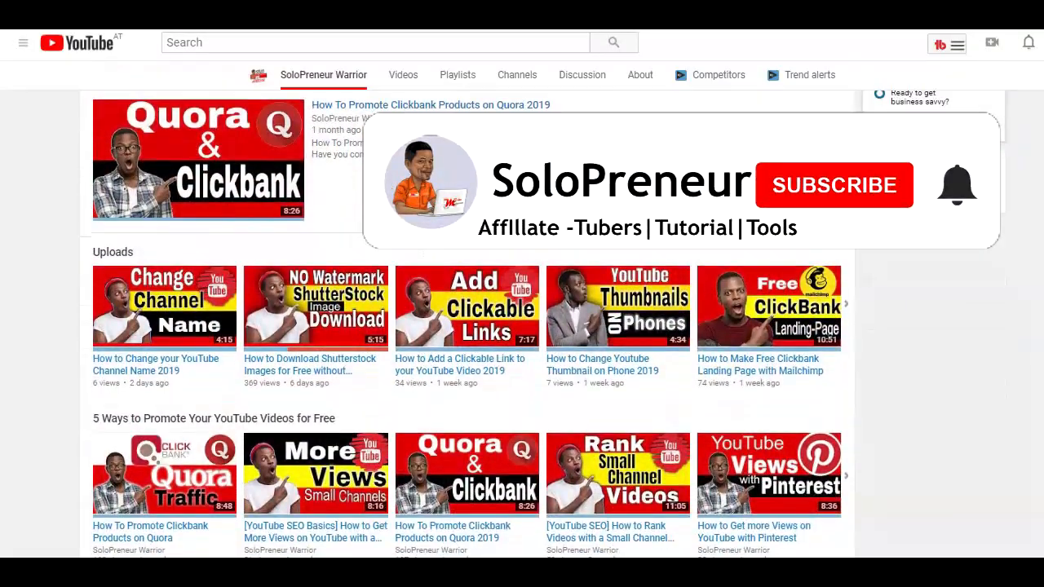
scroll(down, 3)
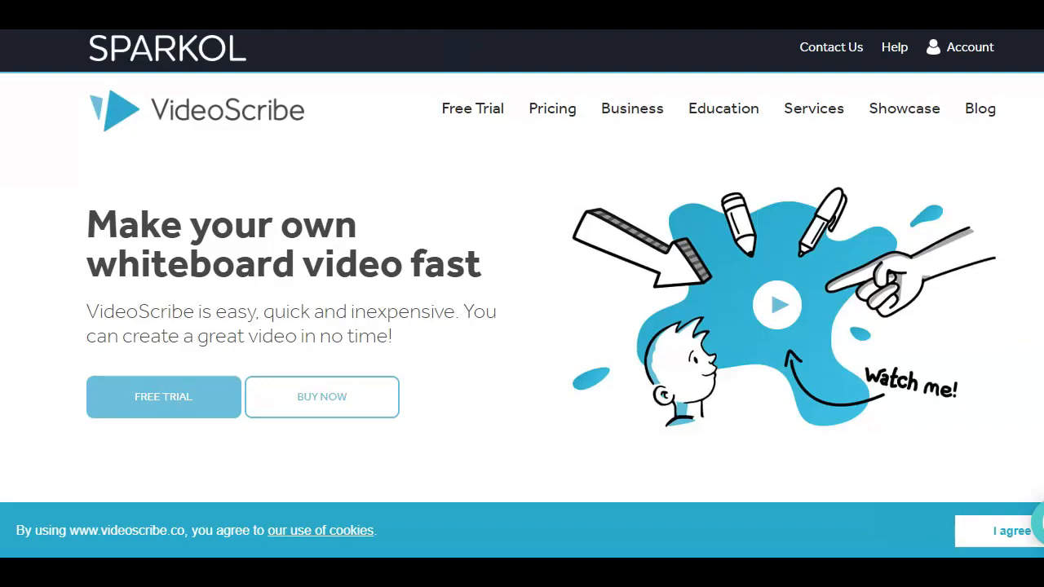
scroll(down, 3)
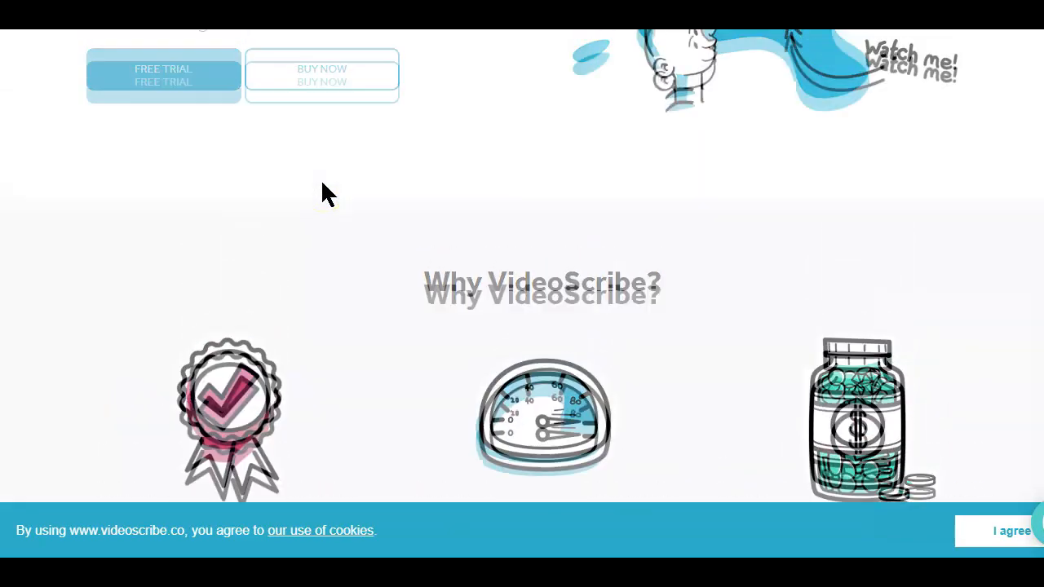
scroll(up, 3)
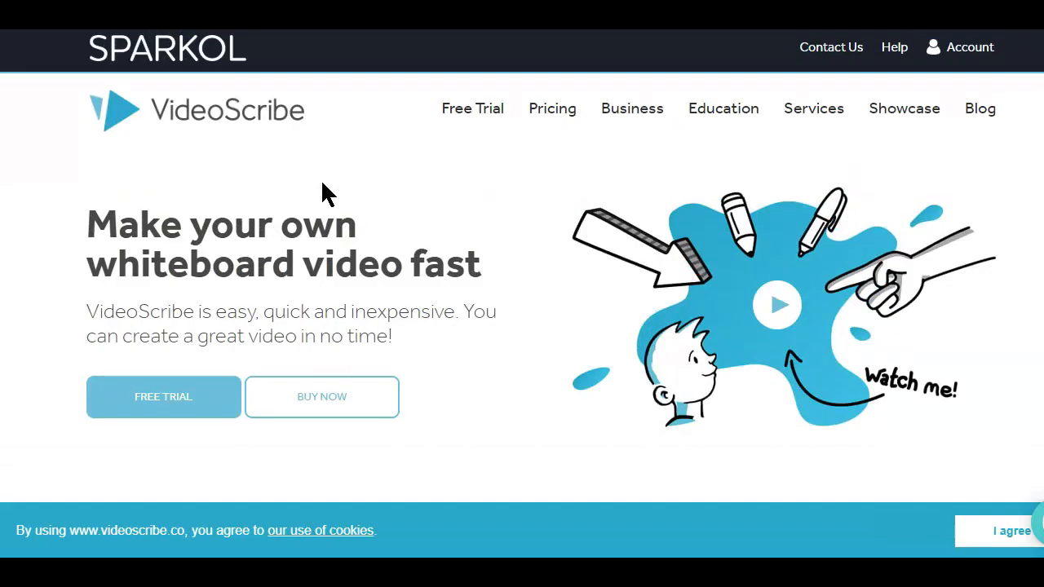
mouse_move(336, 161)
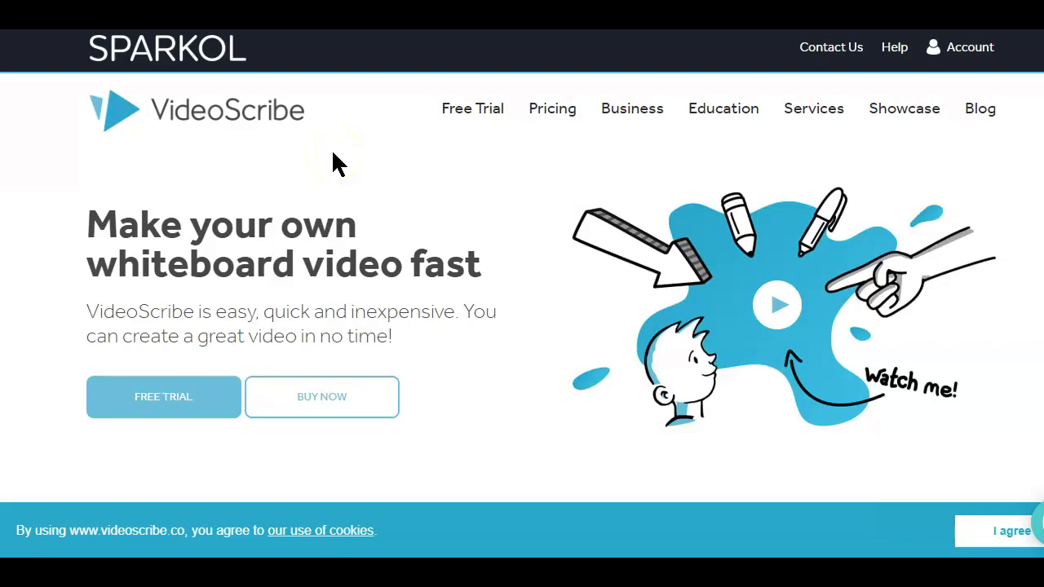
mouse_move(203, 53)
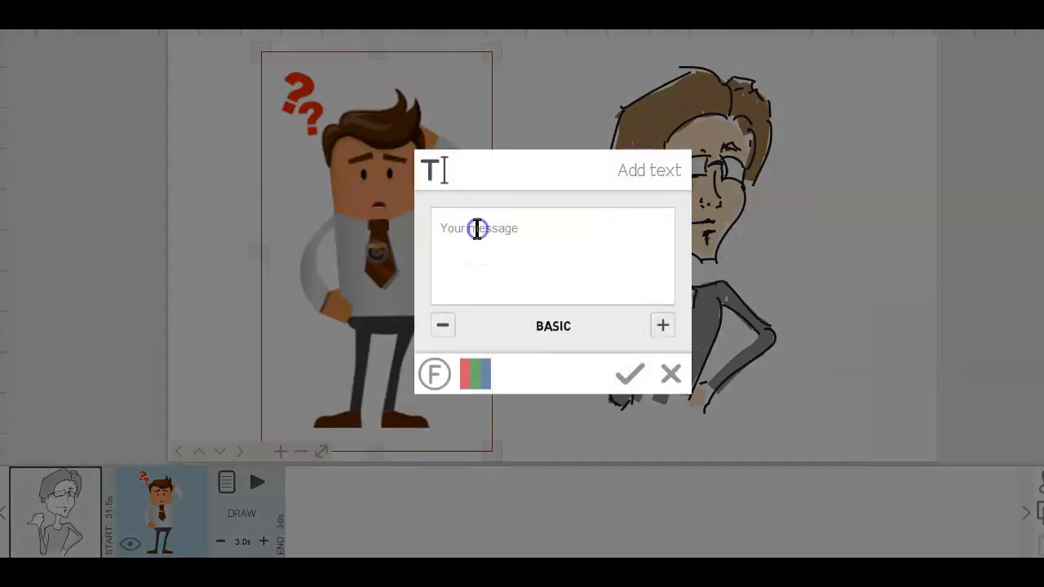
text(Loo)
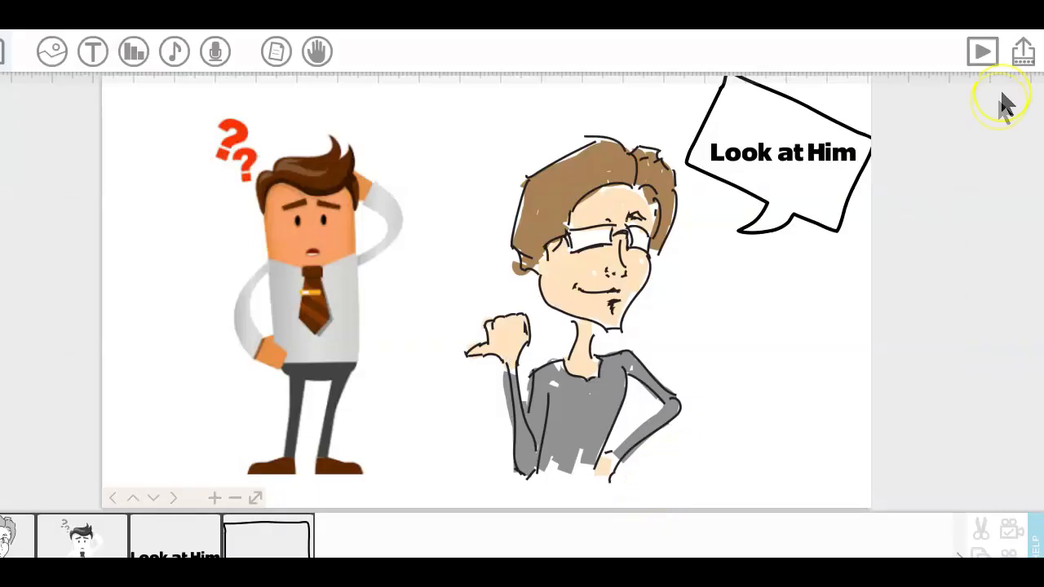
Step: Bring up the 'Publish your video' screen from the top-right share icon, reopening it once
click(1021, 50)
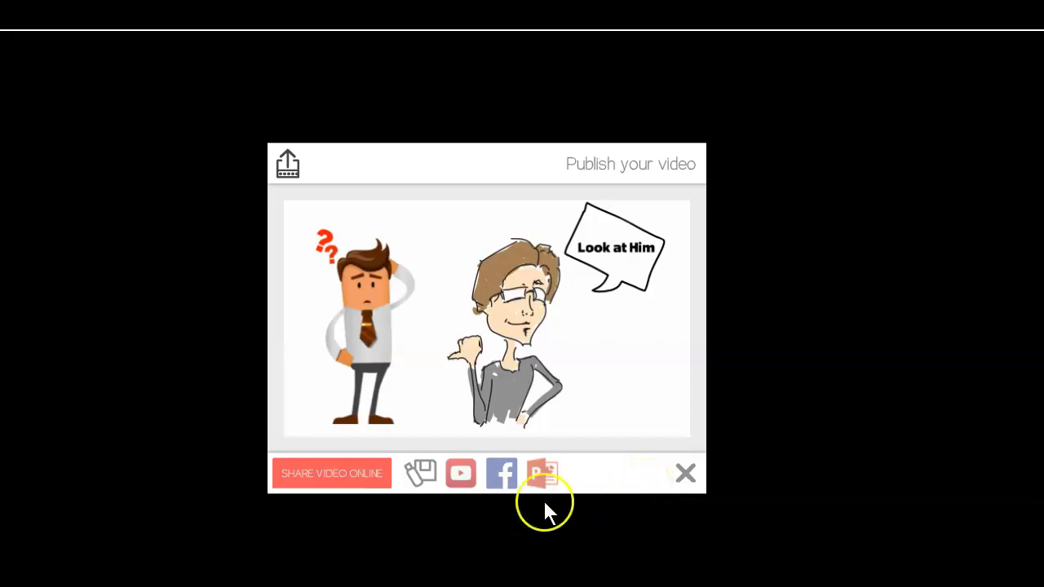
click(685, 473)
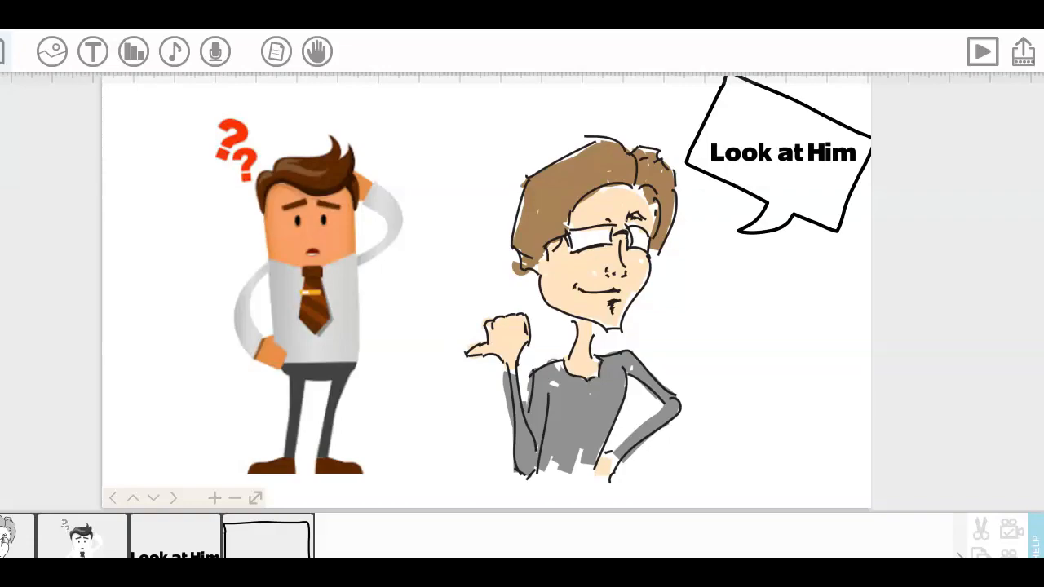
click(1021, 50)
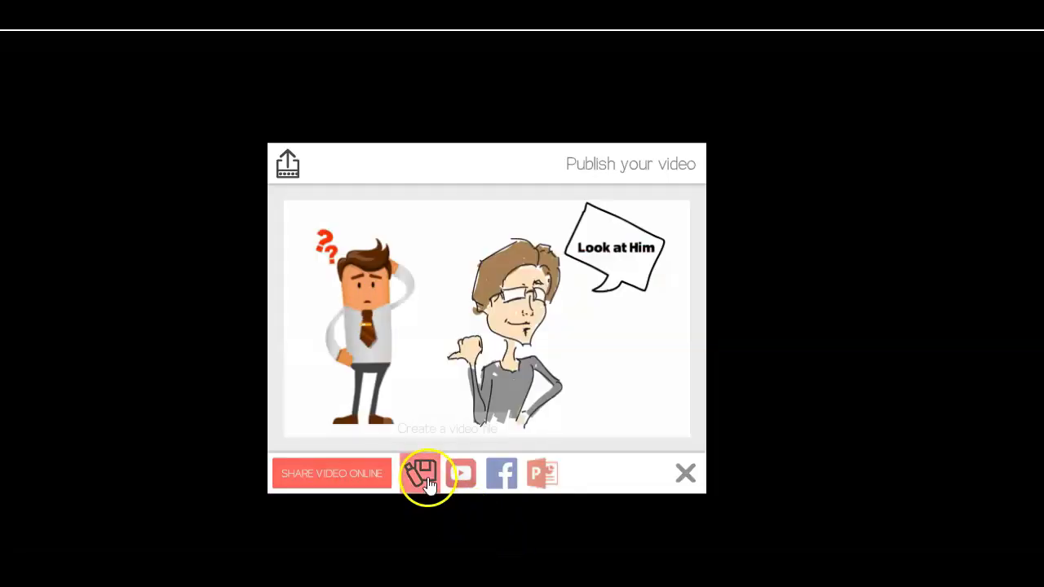
mouse_move(502, 473)
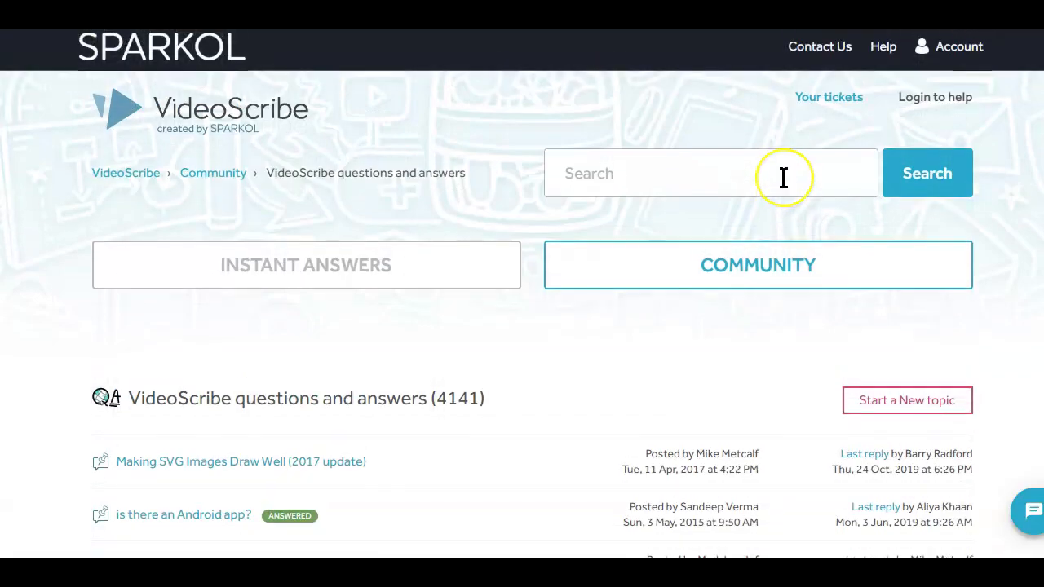
Step: Scroll down through the VideoScribe community questions-and-answers list
scroll(down, 3)
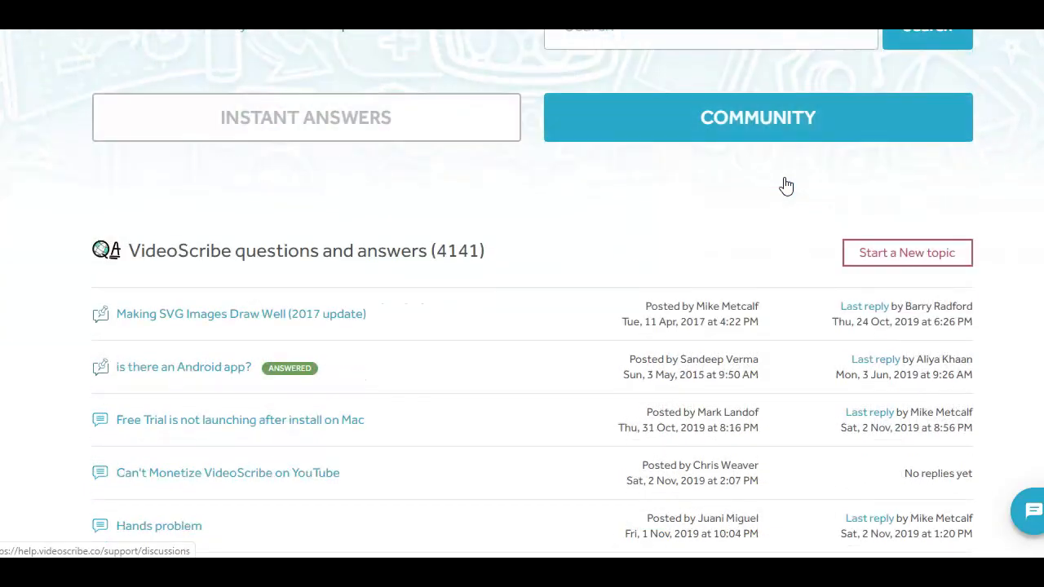
scroll(down, 3)
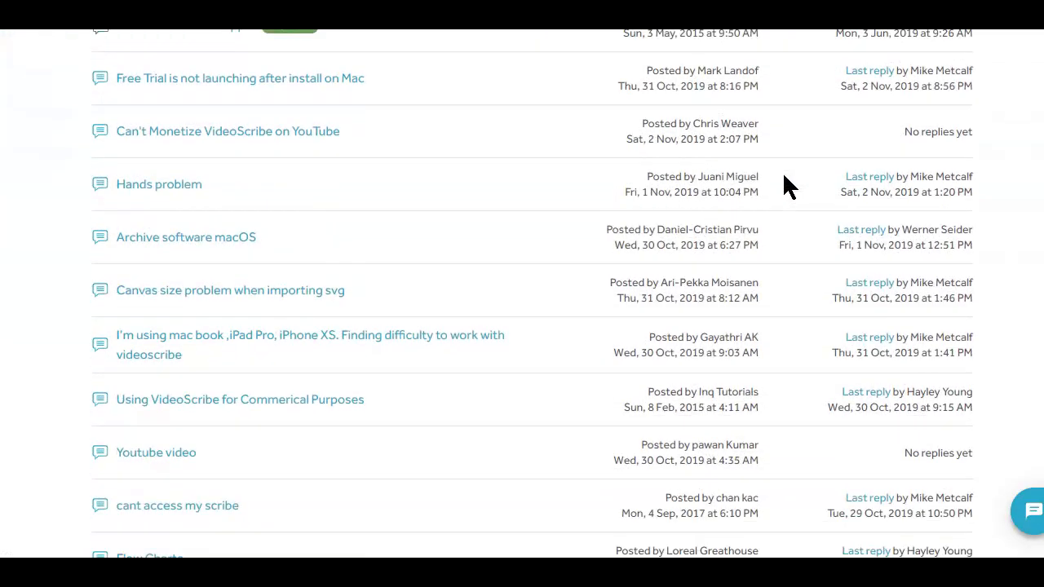
scroll(down, 3)
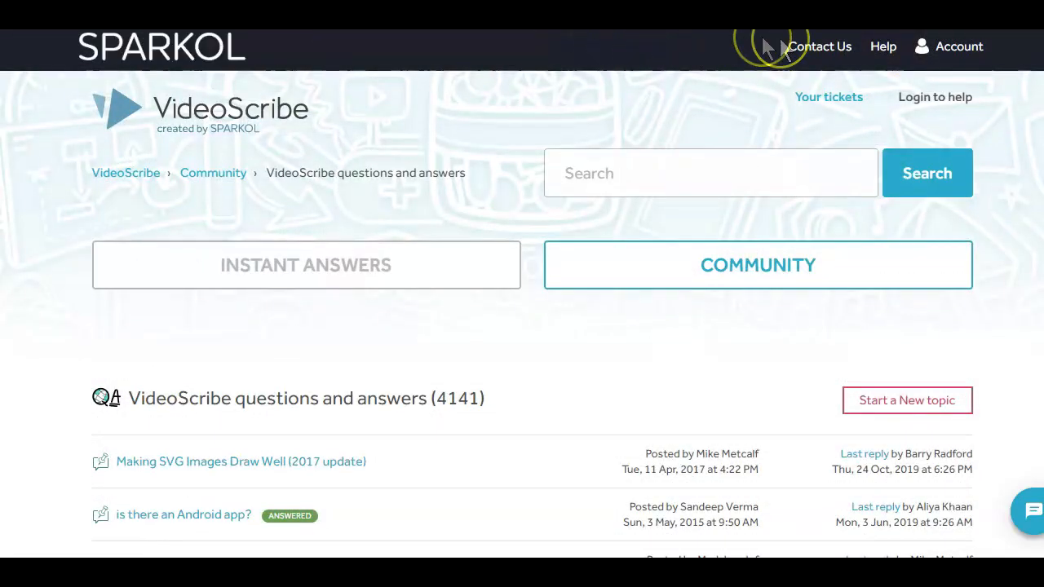
mouse_move(884, 46)
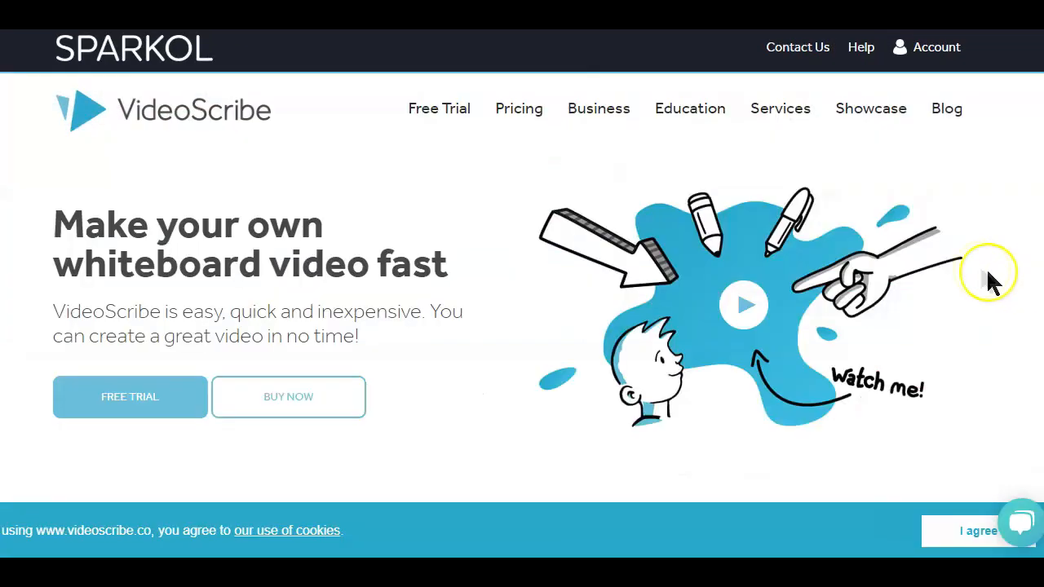
mouse_move(979, 268)
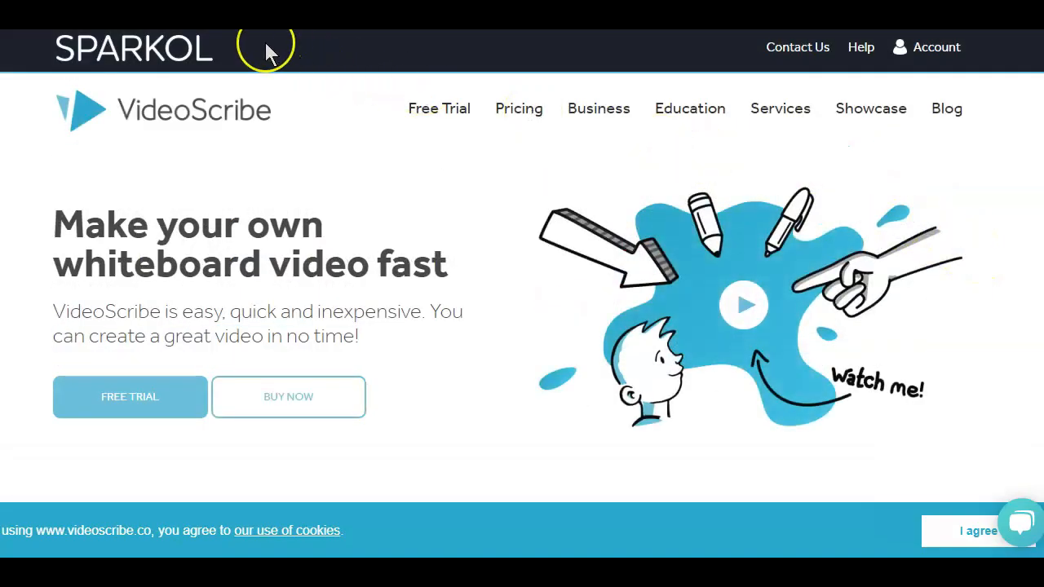
mouse_move(269, 50)
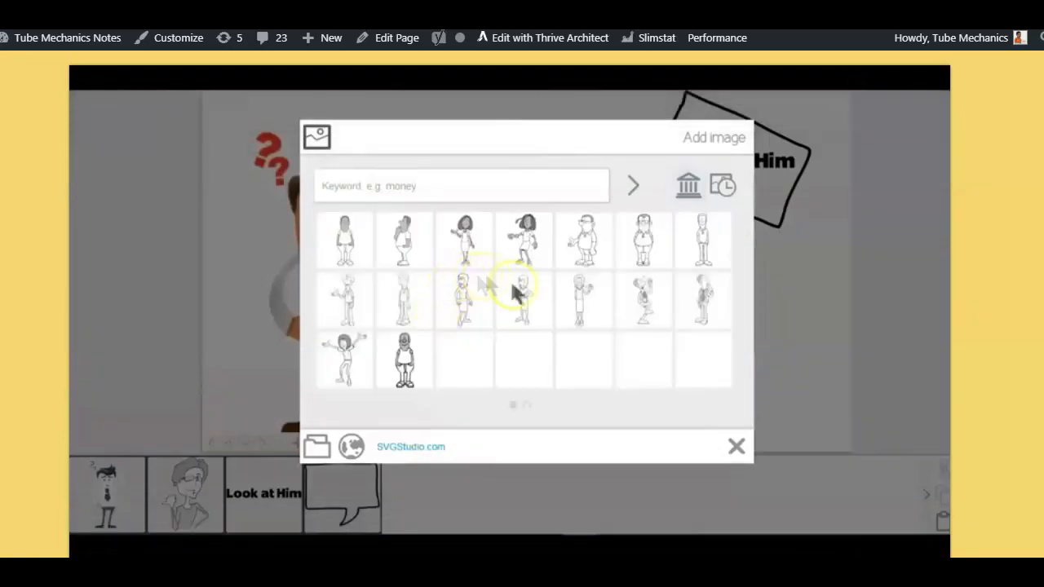
Step: Import Characters_Generic.zip from the computer into the image library via Add image
click(316, 447)
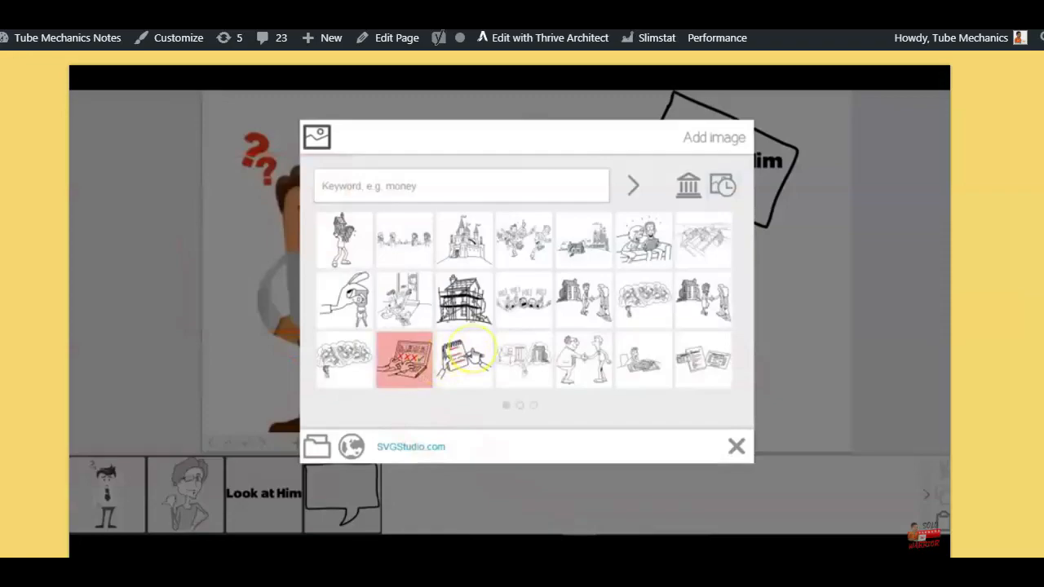
click(316, 447)
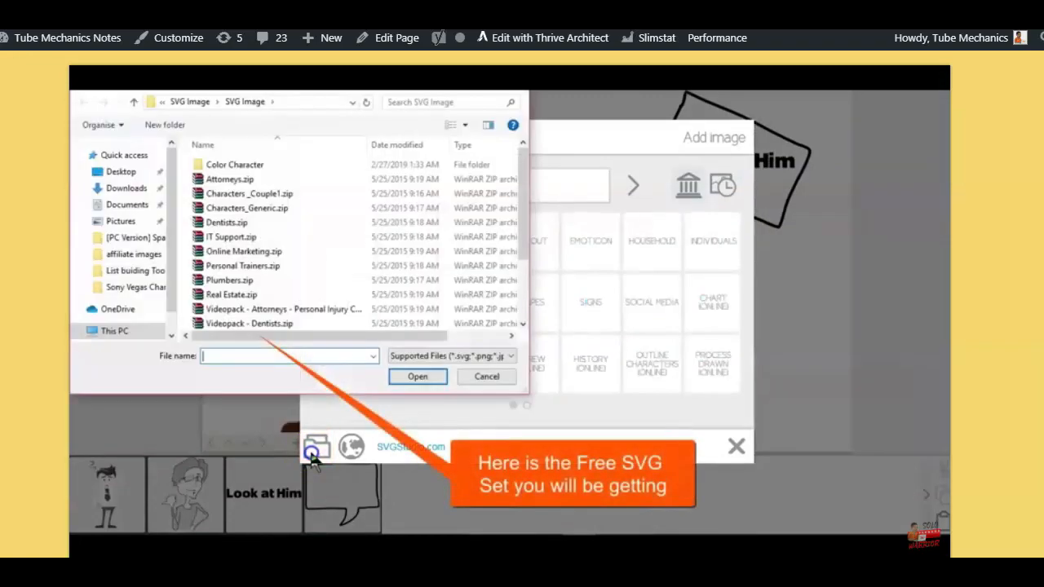
click(248, 209)
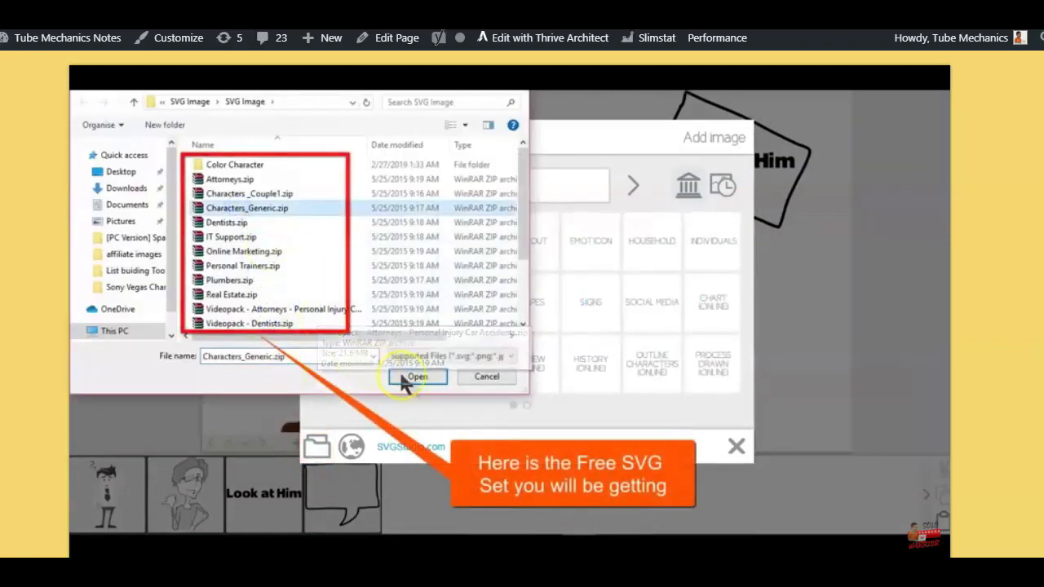
click(418, 377)
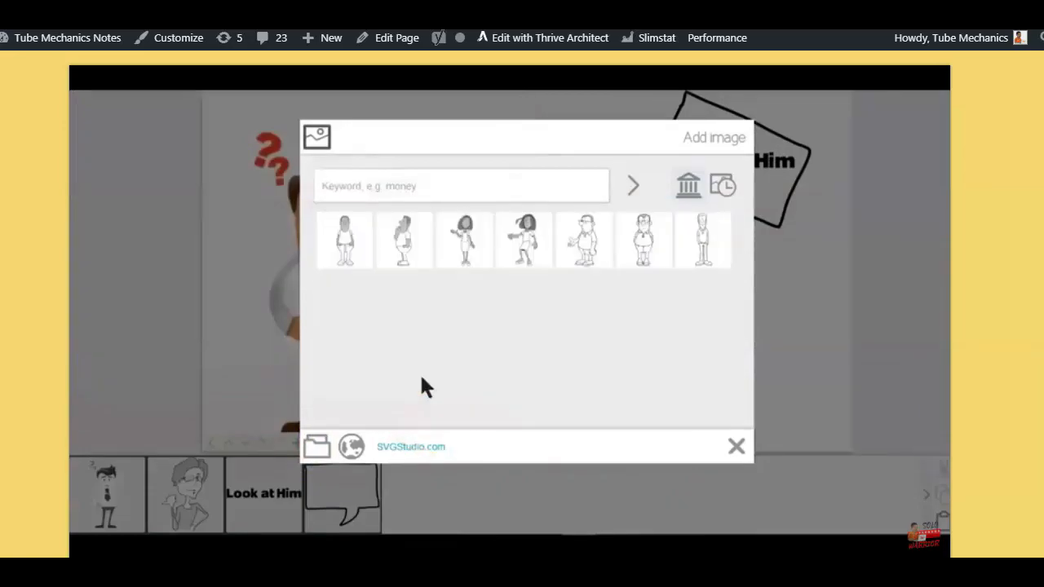